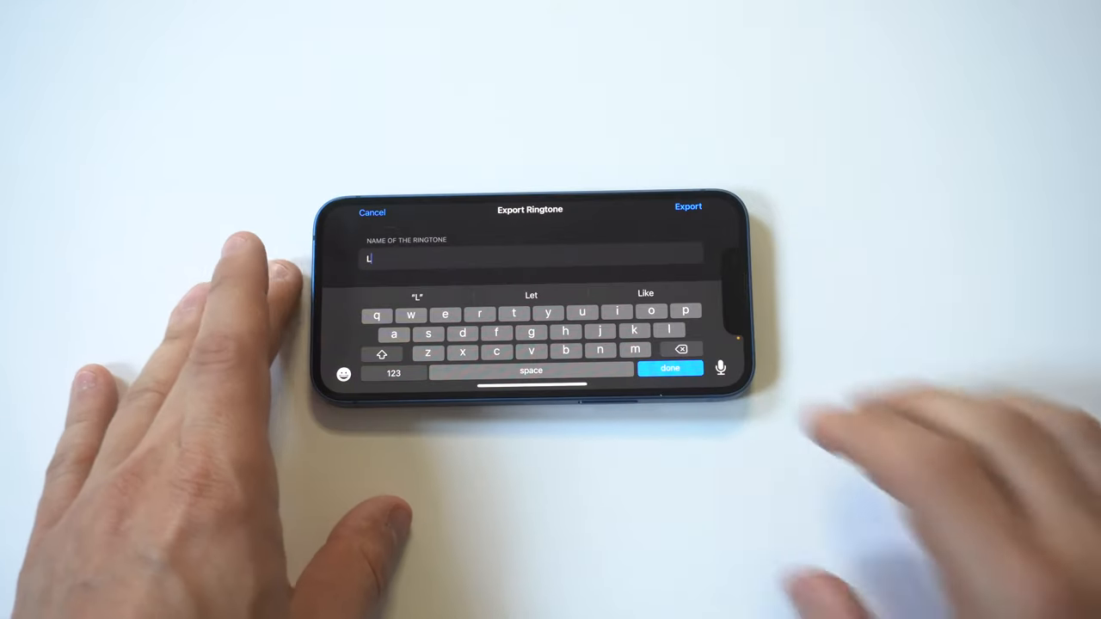
Delete the mistyped 'L' from the ringtone name and begin typing 'Ne'.
left_click(669, 330)
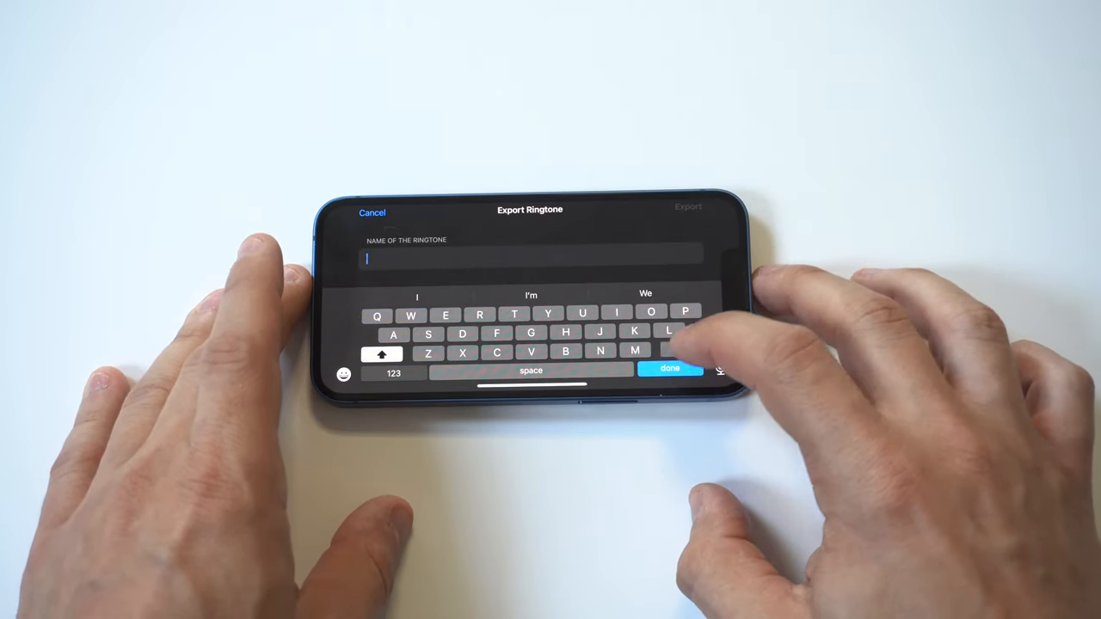
type("Ne")
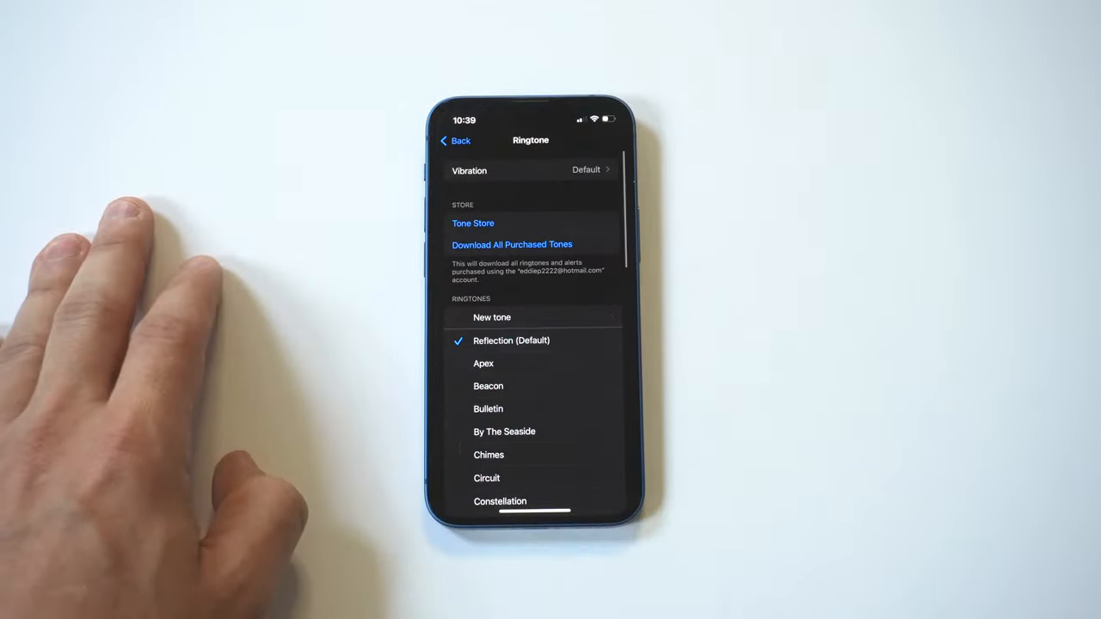
Select 'New tone' at the top of the Ringtones list, replacing Reflection.
left_click(492, 317)
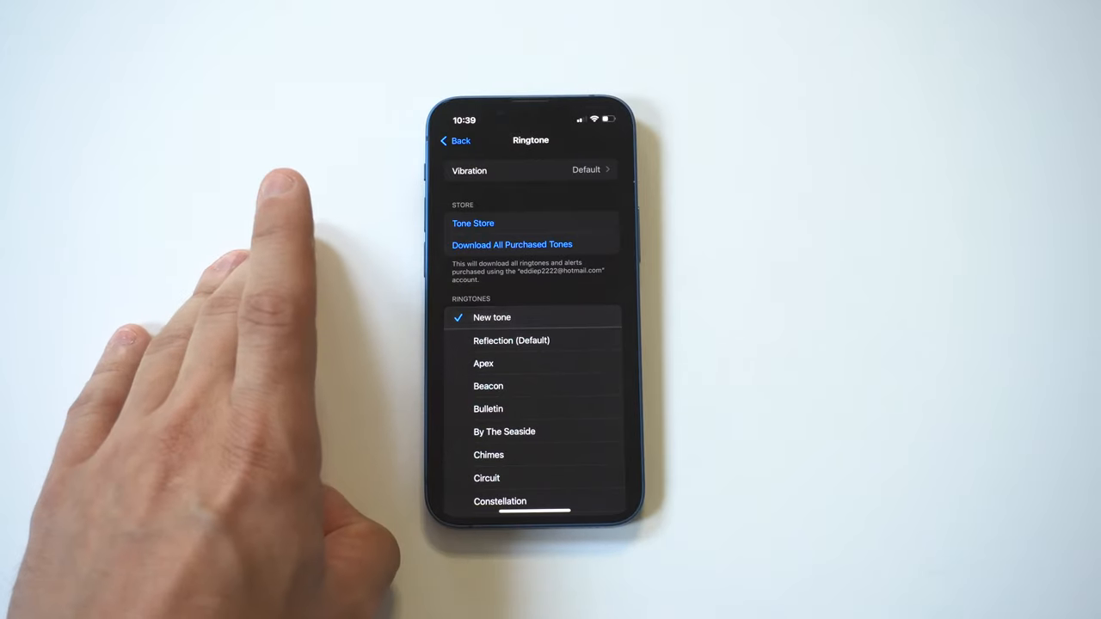